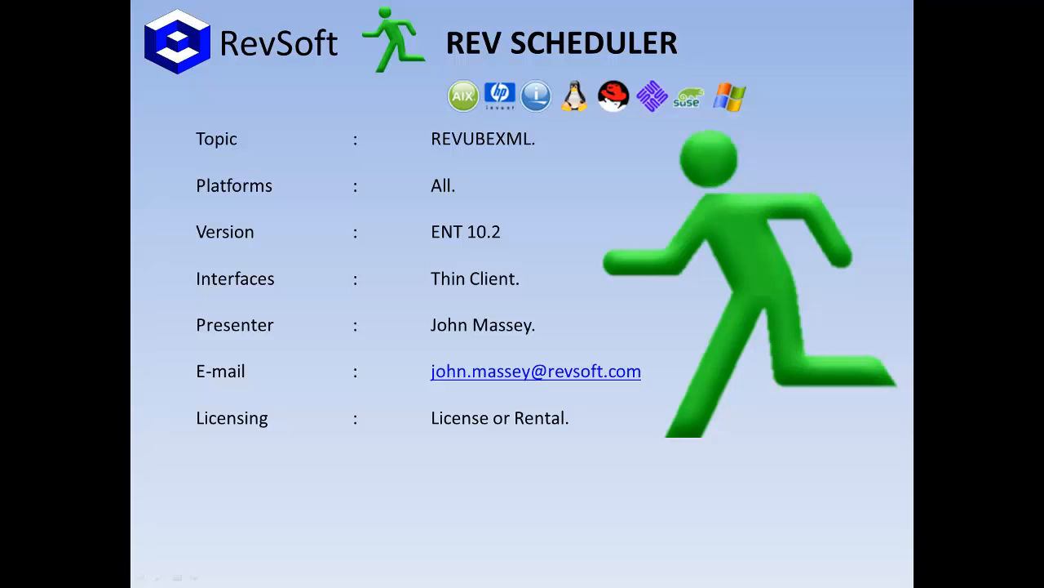
pyautogui.moveTo(232, 470)
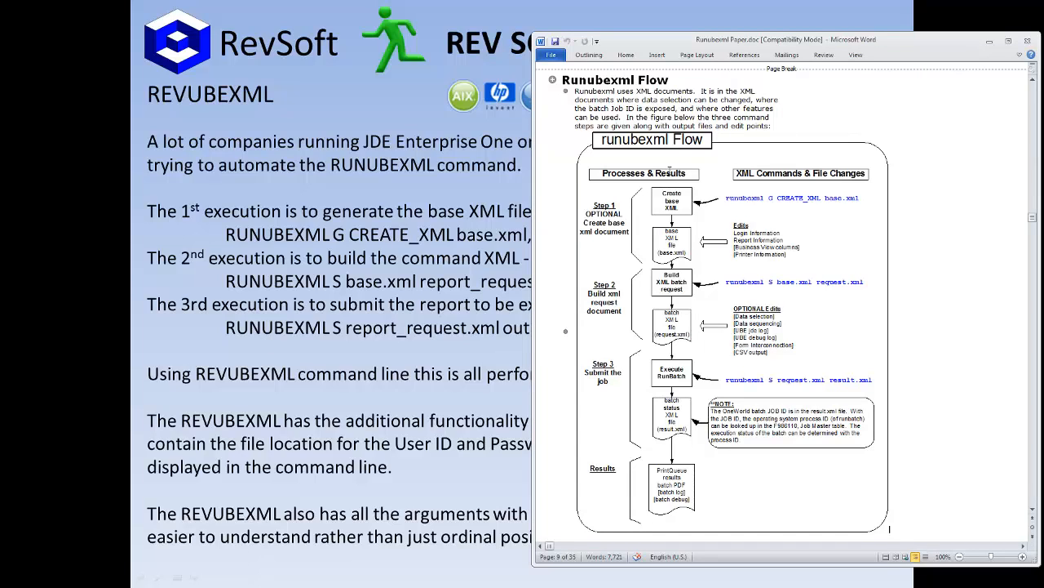
pyautogui.moveTo(608, 342)
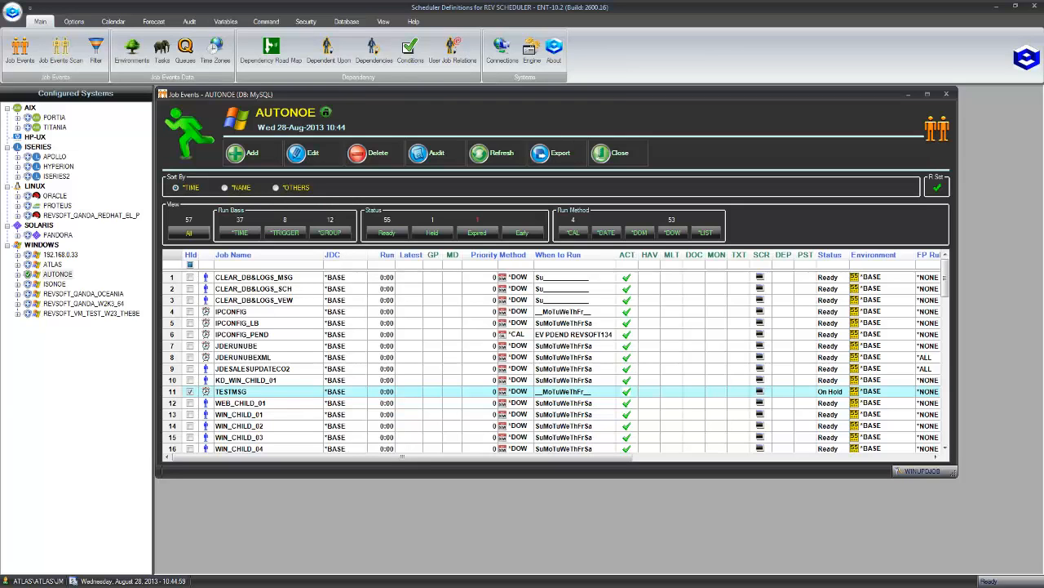
pyautogui.moveTo(264, 21)
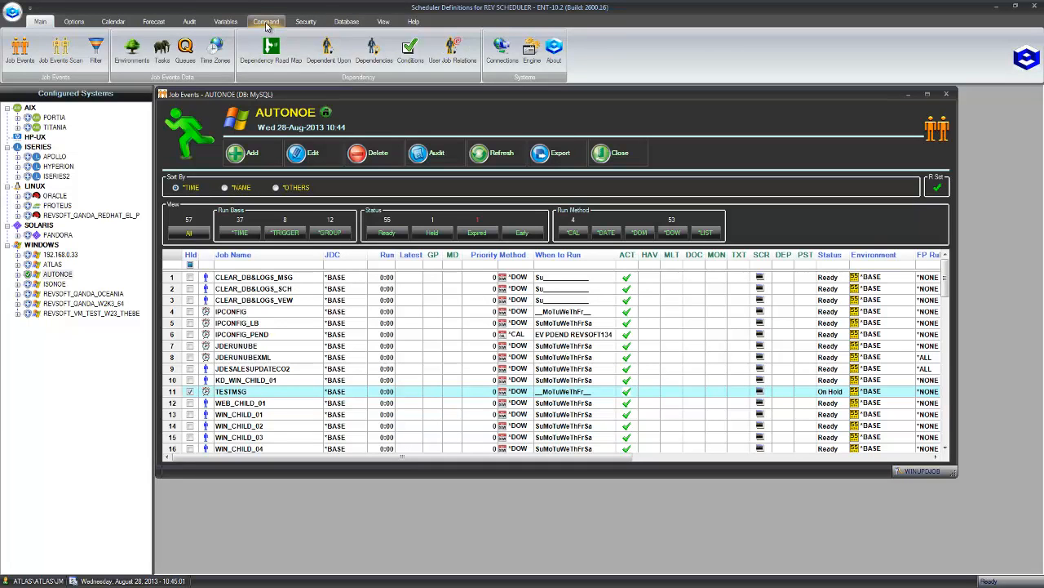
# - Launch the REVUBEXML Command Builder from the Command ribbon and try the Delete option on then off
pyautogui.click(264, 22)
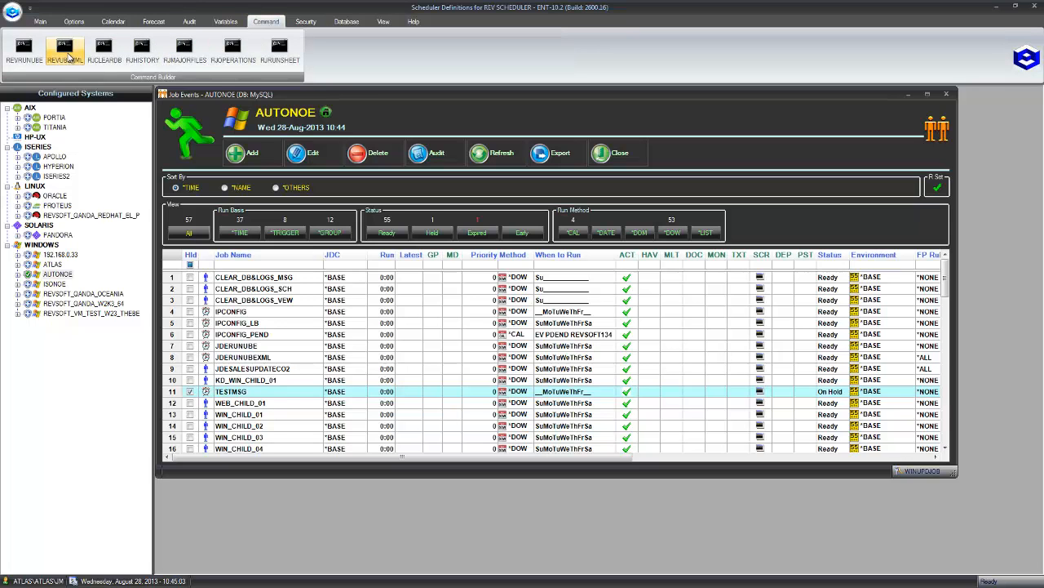
pyautogui.click(65, 50)
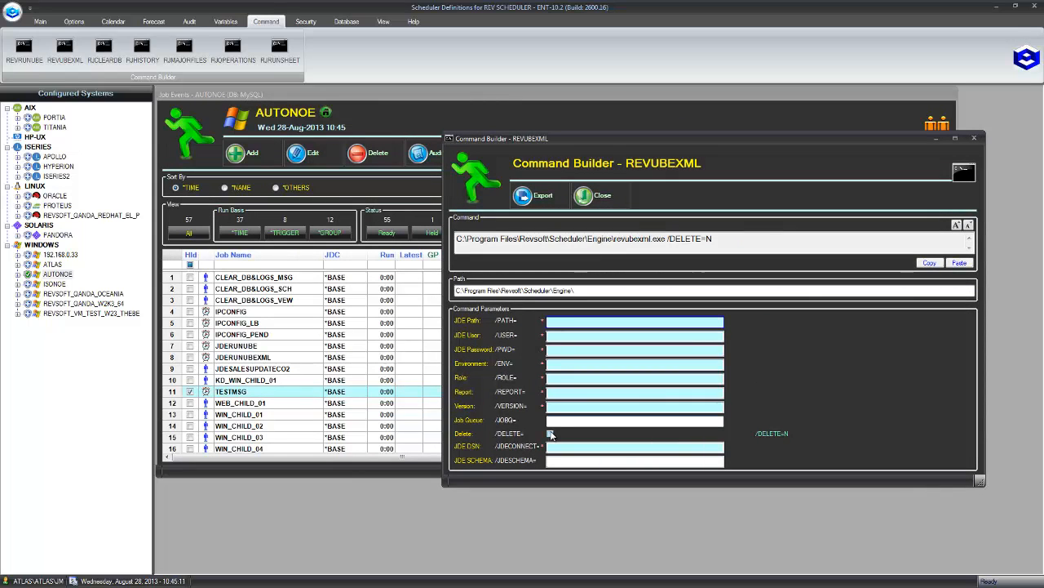
pyautogui.click(550, 434)
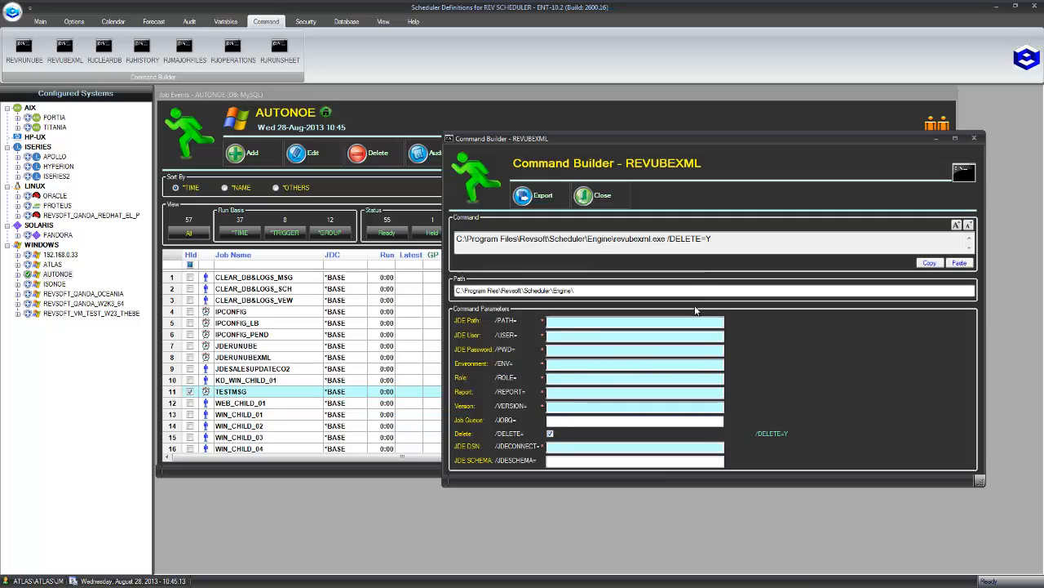
pyautogui.moveTo(558, 447)
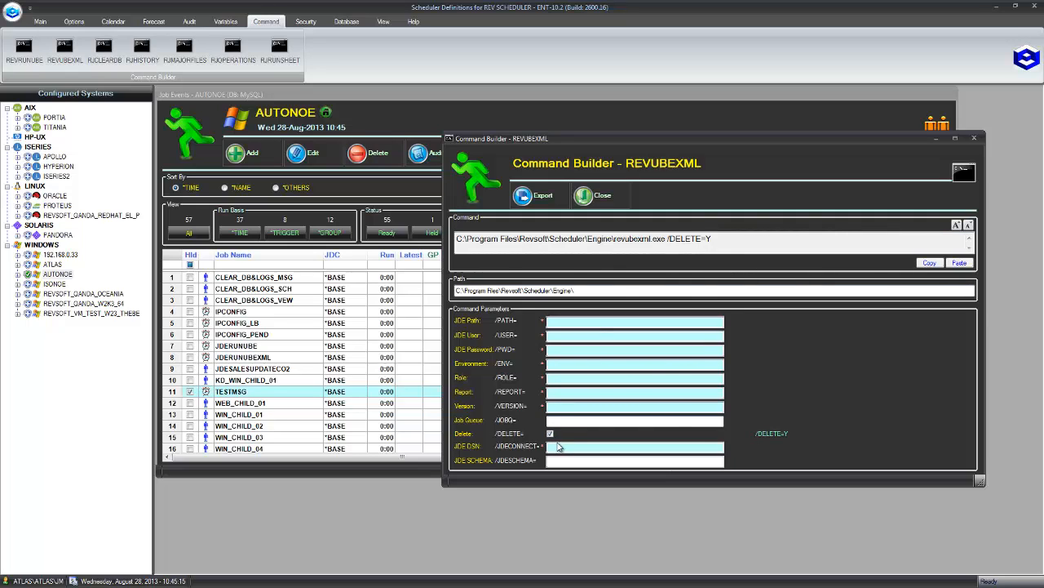
pyautogui.click(550, 432)
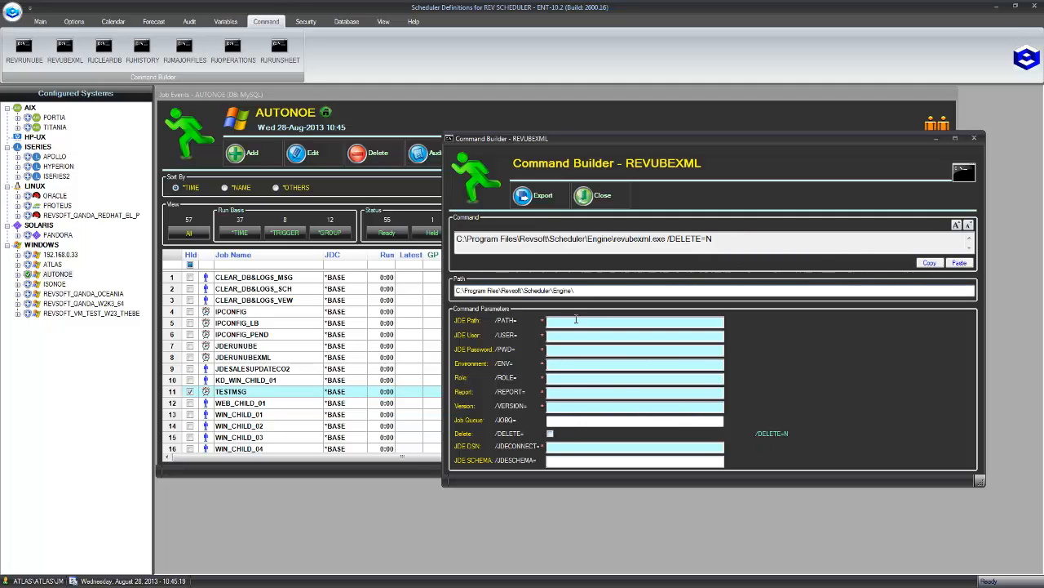
# - Move the Command Builder aside and bring the Job Events list forward for filtering
pyautogui.moveTo(710, 137); pyautogui.dragTo(735, 157)
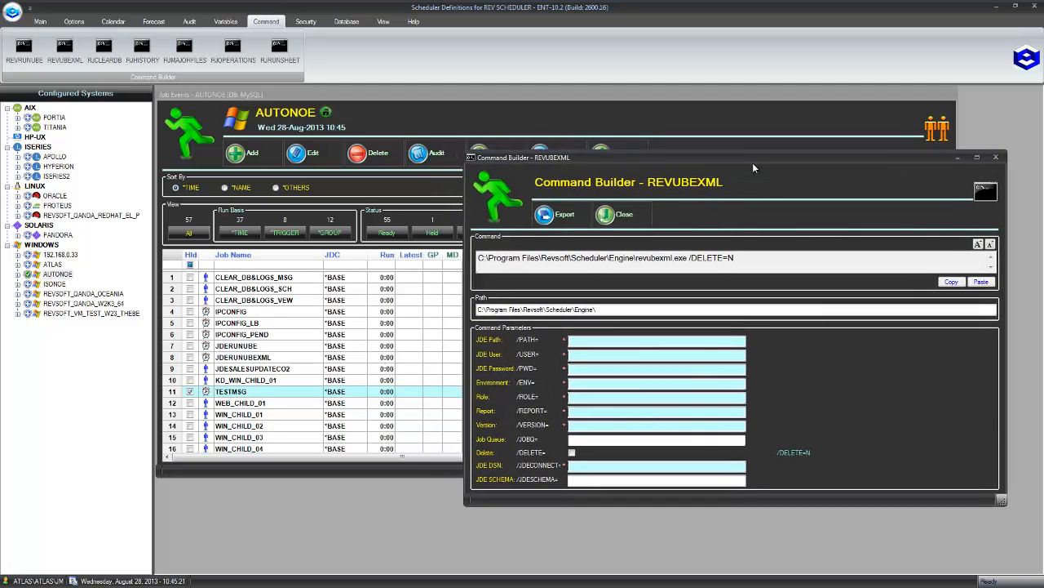
pyautogui.moveTo(751, 157); pyautogui.dragTo(743, 186)
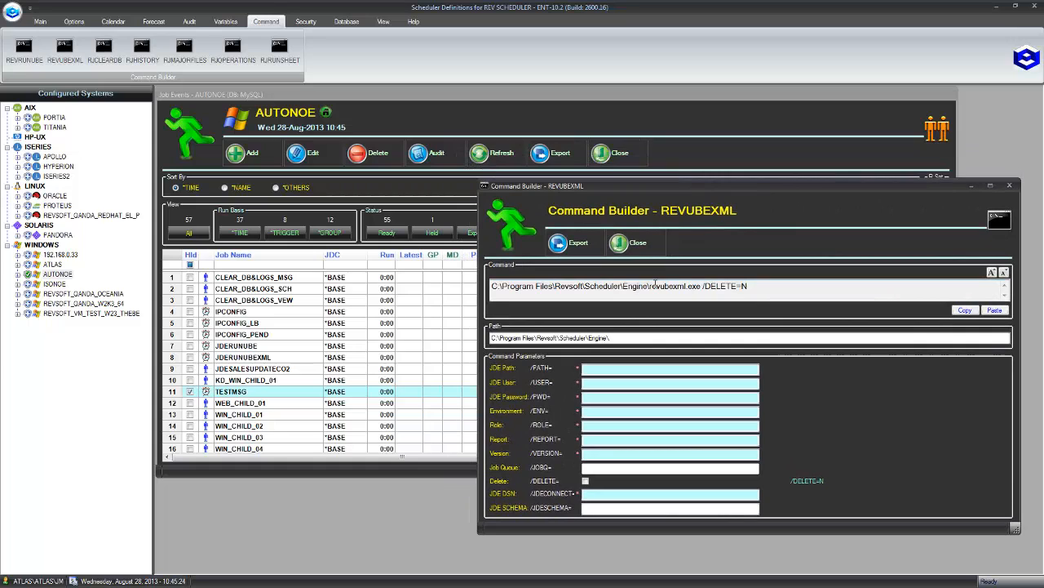
pyautogui.click(628, 241)
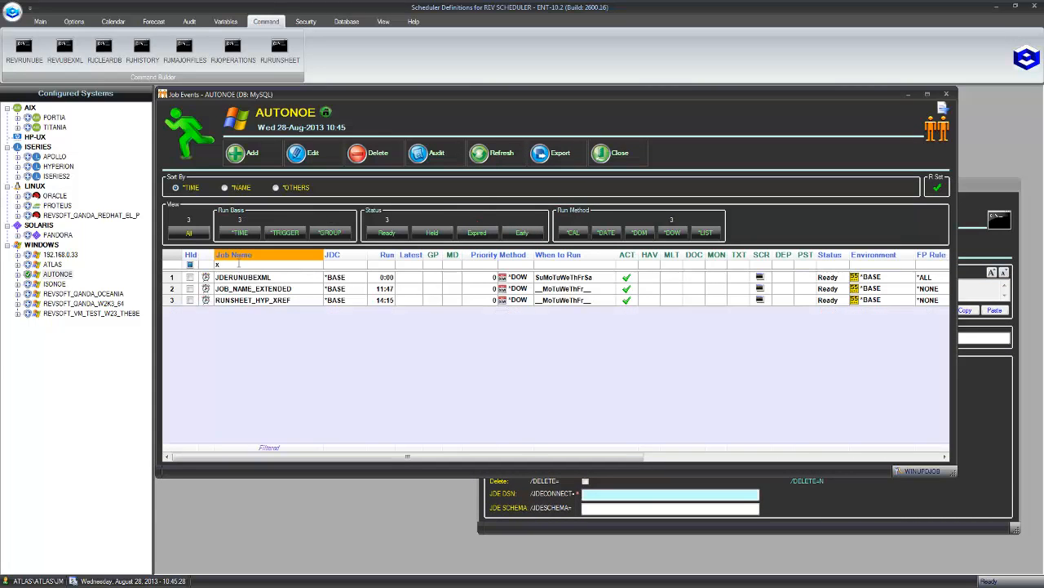
# - Filter jobs by 'xml', copy the JDERUNUBEXML job's command and paste it into the builder (R0010P, ZJDE0001)
pyautogui.write('xml')
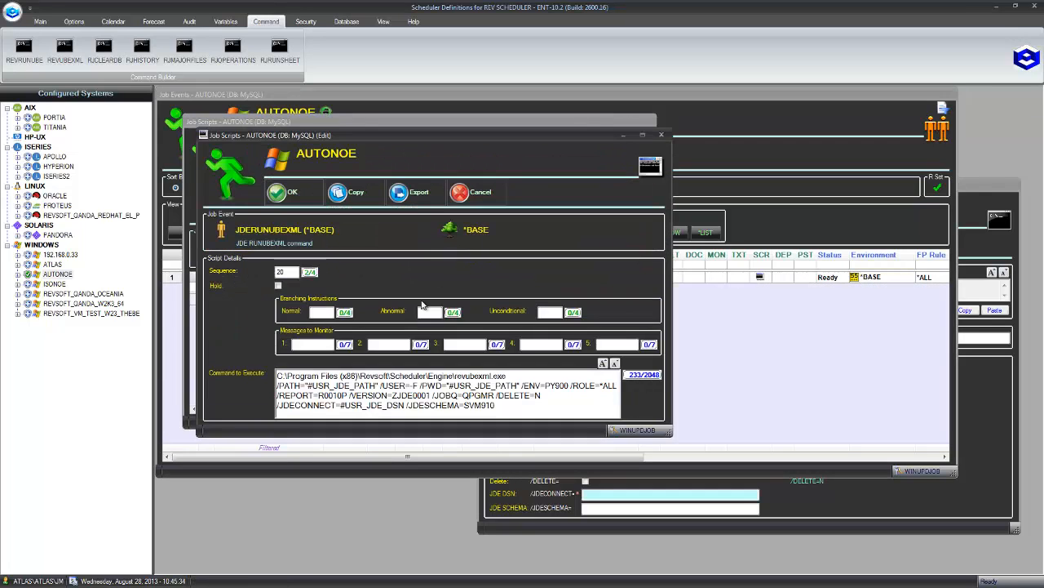
pyautogui.moveTo(460, 395); pyautogui.dragTo(493, 405)
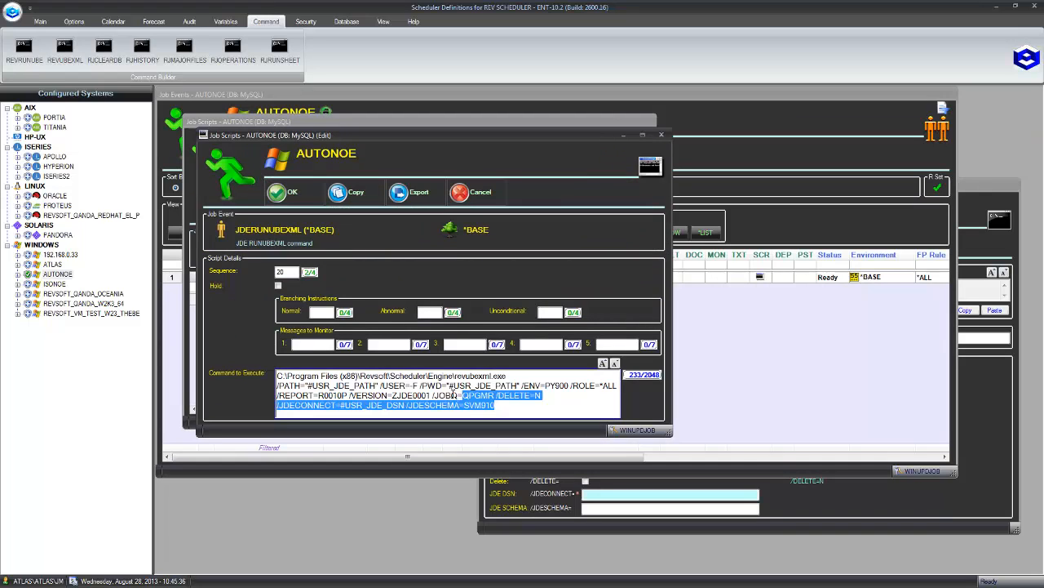
pyautogui.press('ctrl+a')
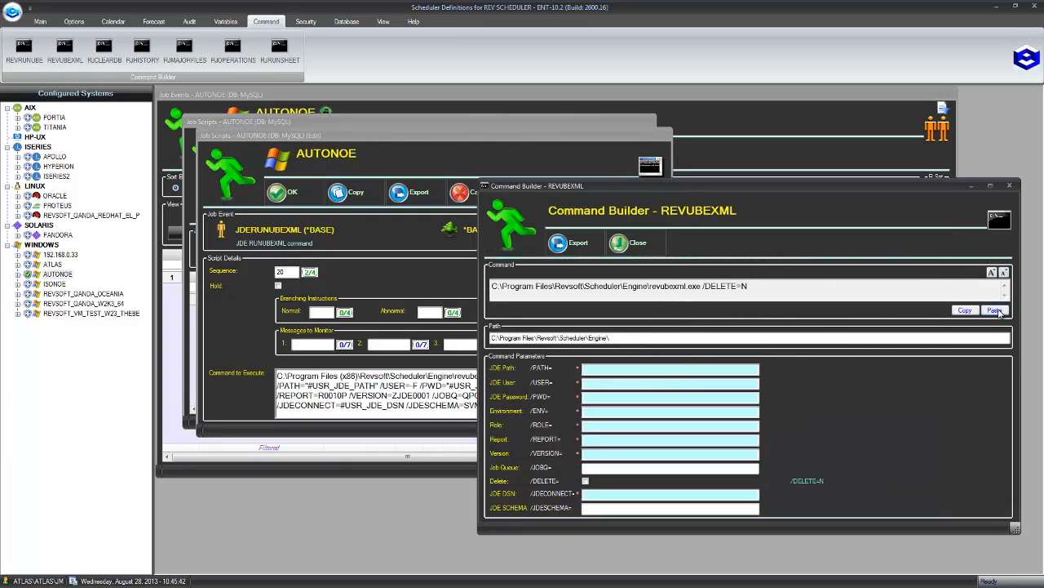
pyautogui.click(994, 311)
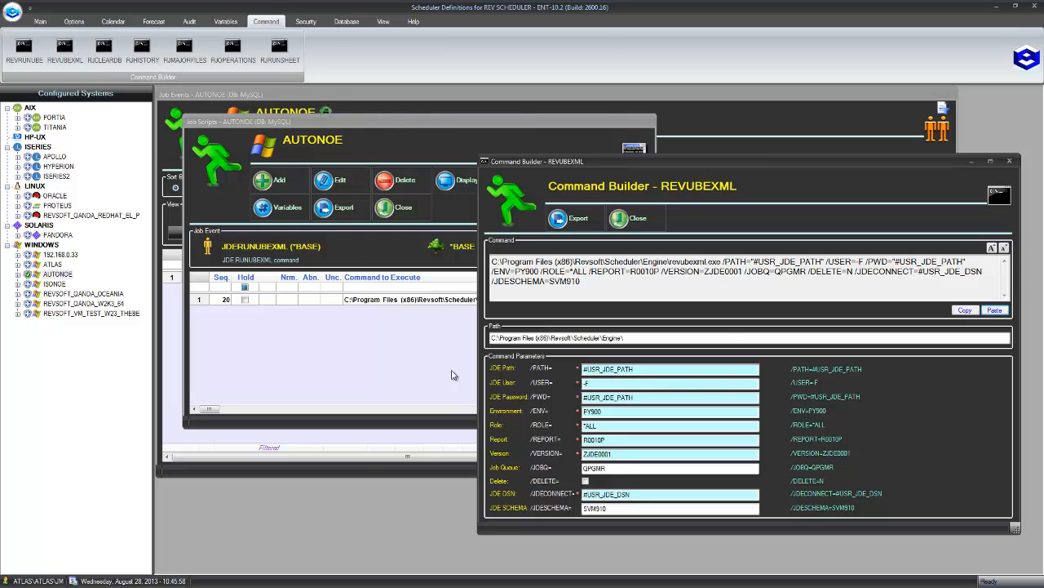
# - Review the user-defined variables, select the generated revubexml command and close the Command Builder
pyautogui.click(225, 20)
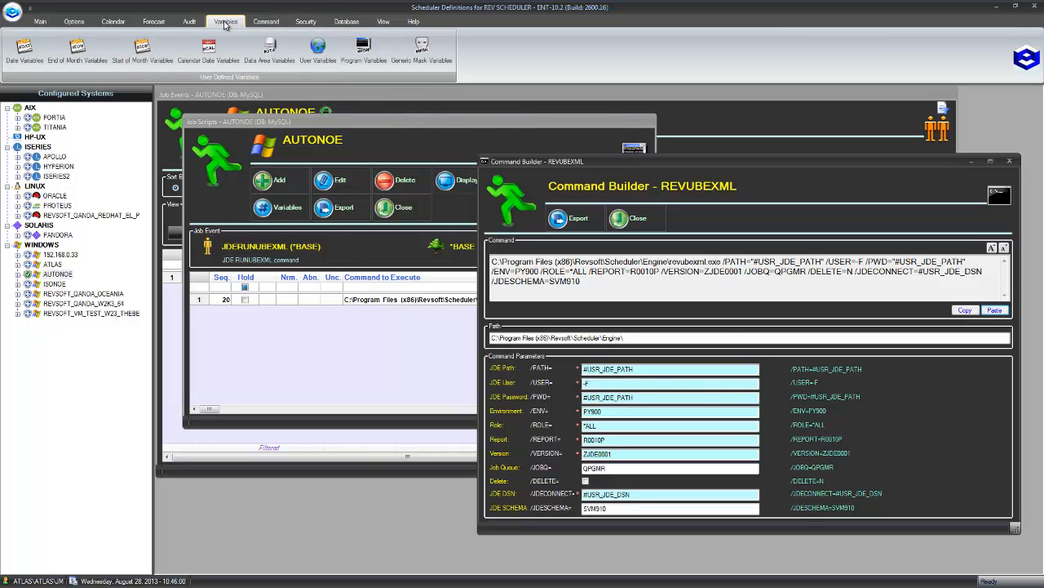
pyautogui.moveTo(317, 48)
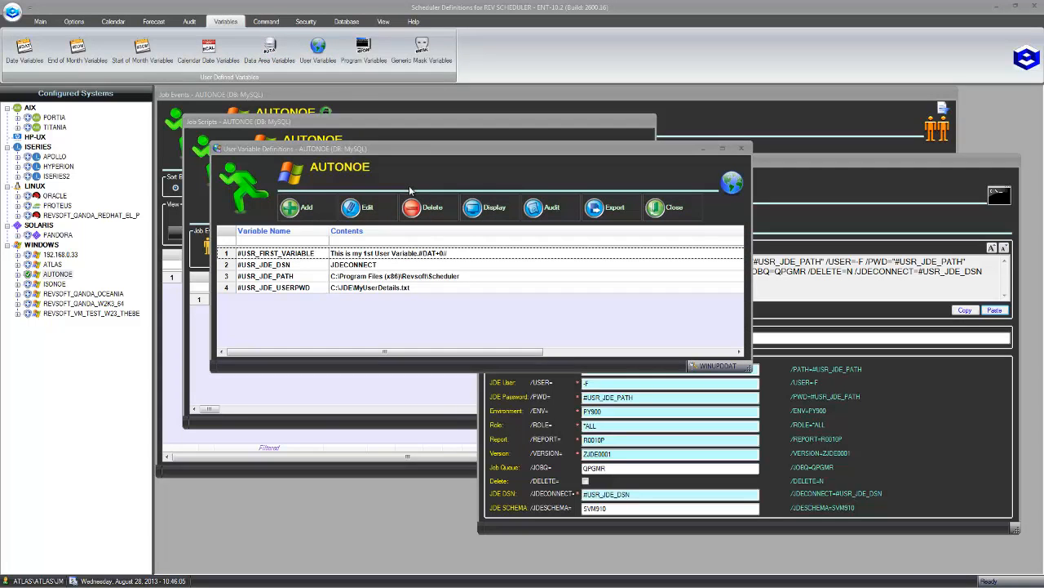
pyautogui.moveTo(294, 262)
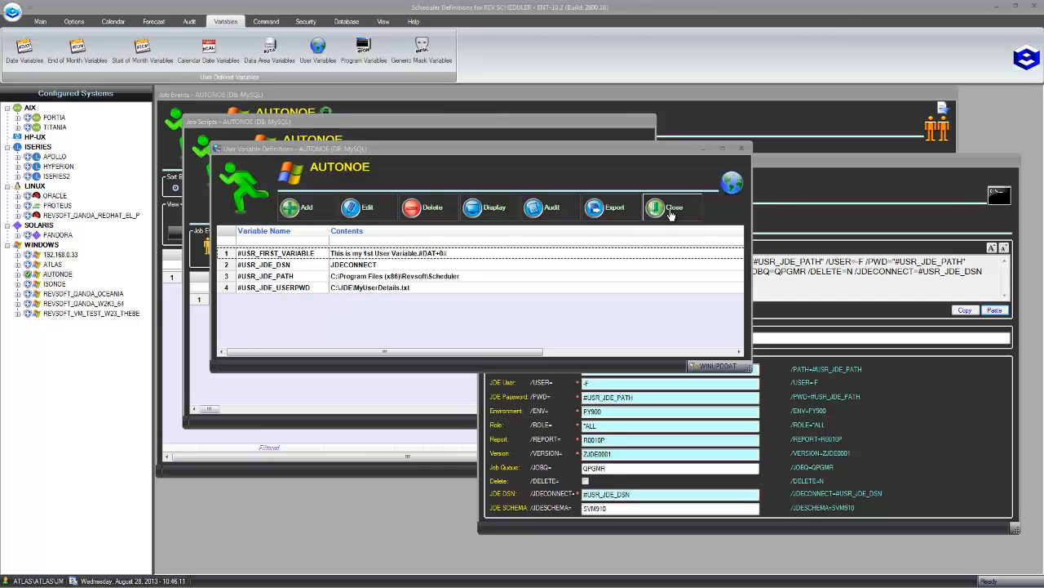
pyautogui.click(672, 207)
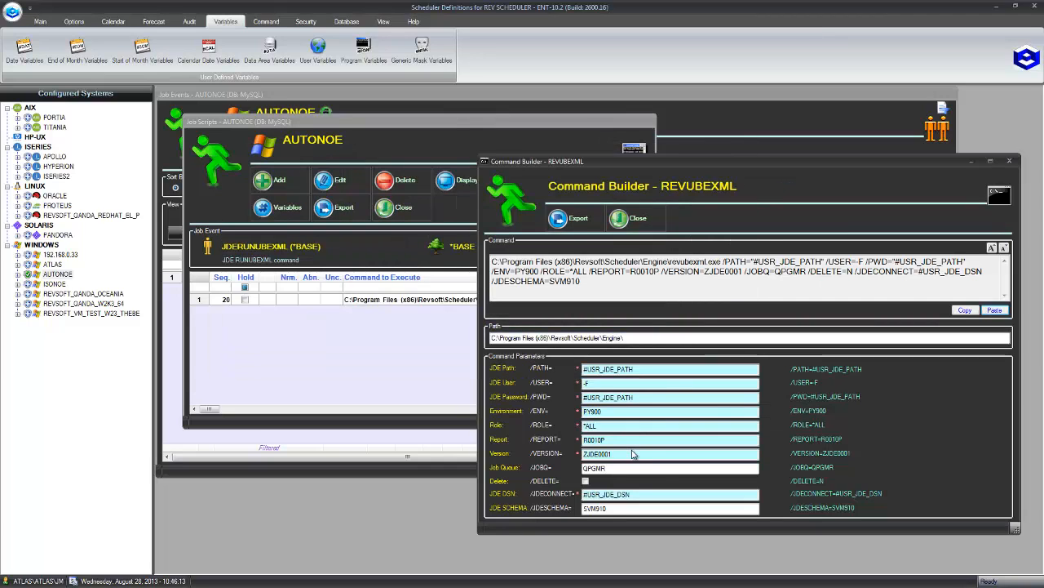
pyautogui.moveTo(571, 309)
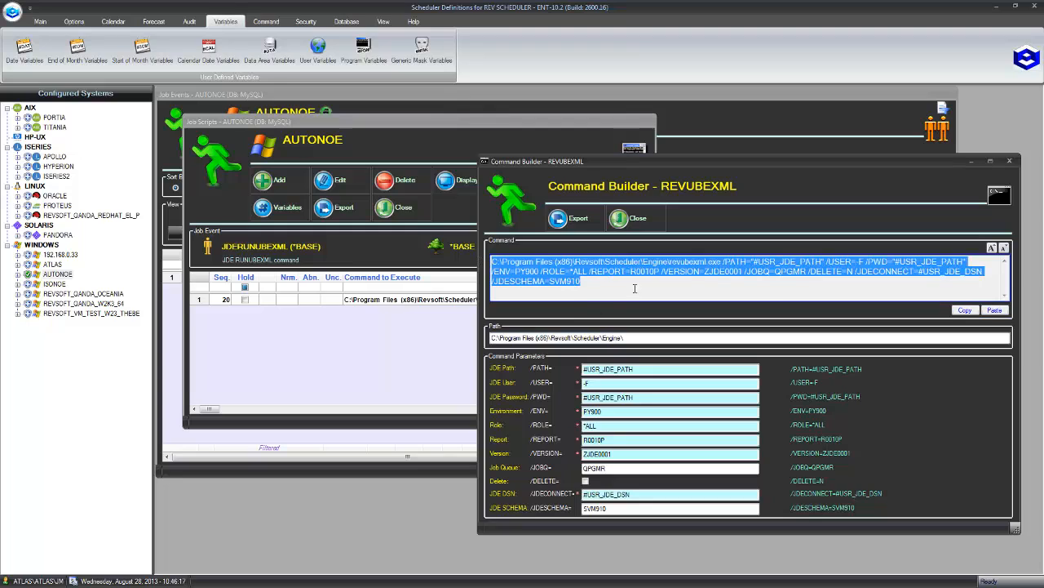
pyautogui.click(633, 287)
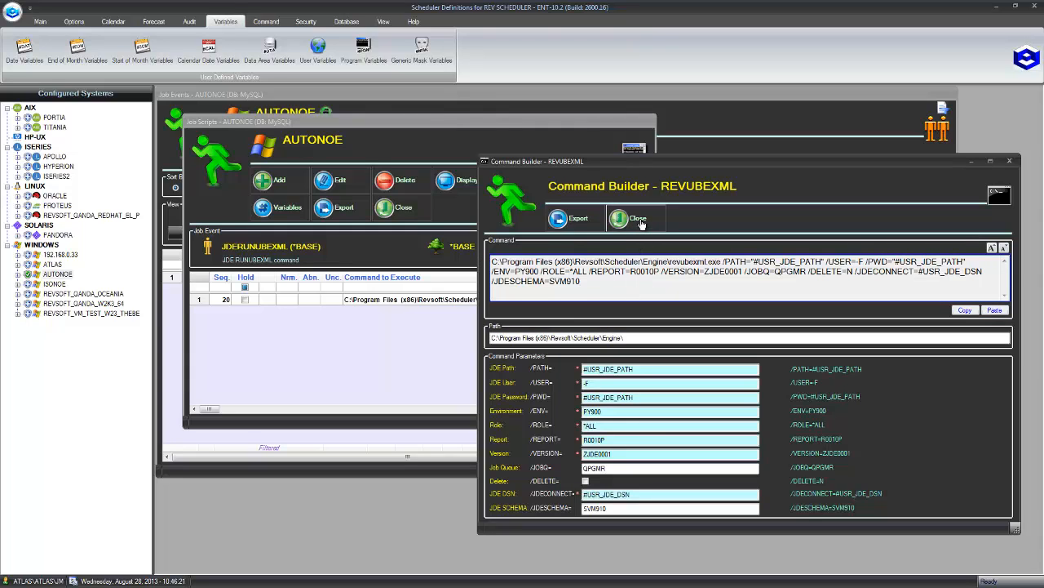
pyautogui.click(638, 218)
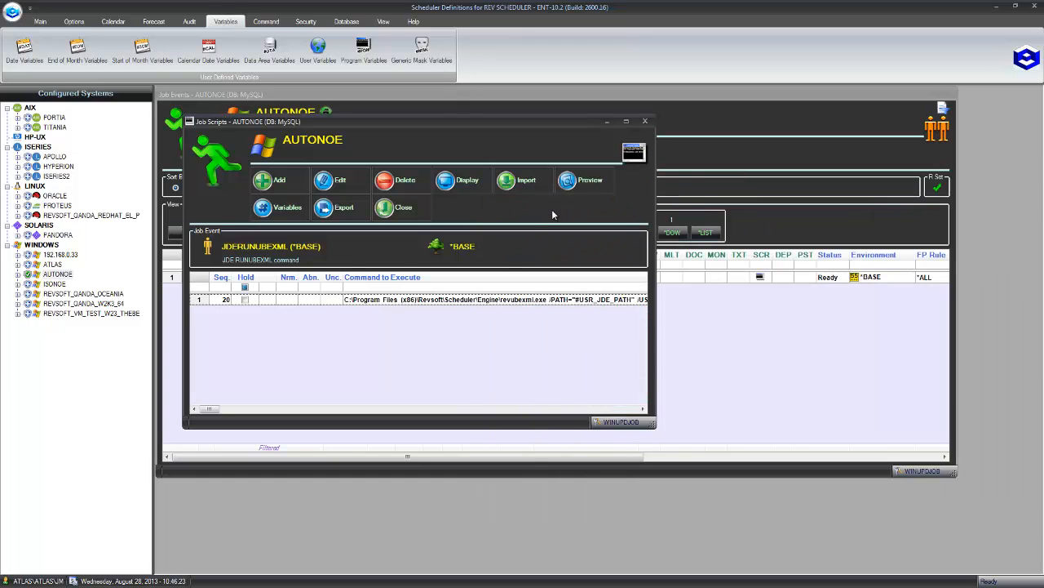
pyautogui.moveTo(467, 302)
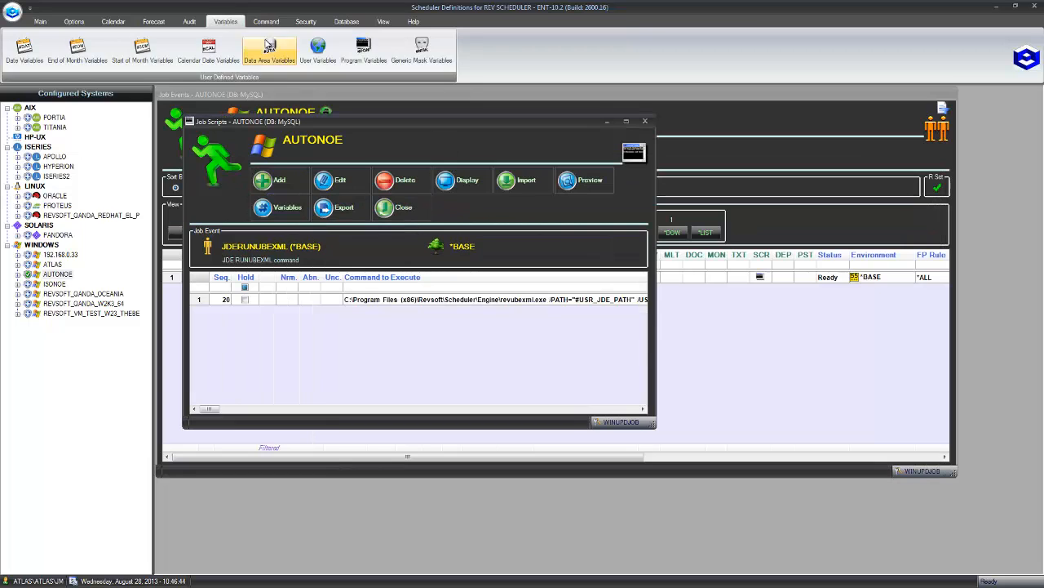
# - Reopen the REVUBEXML Command Builder, close it, and show JDERUNUBEXML ending normally in the operations panel
pyautogui.click(266, 21)
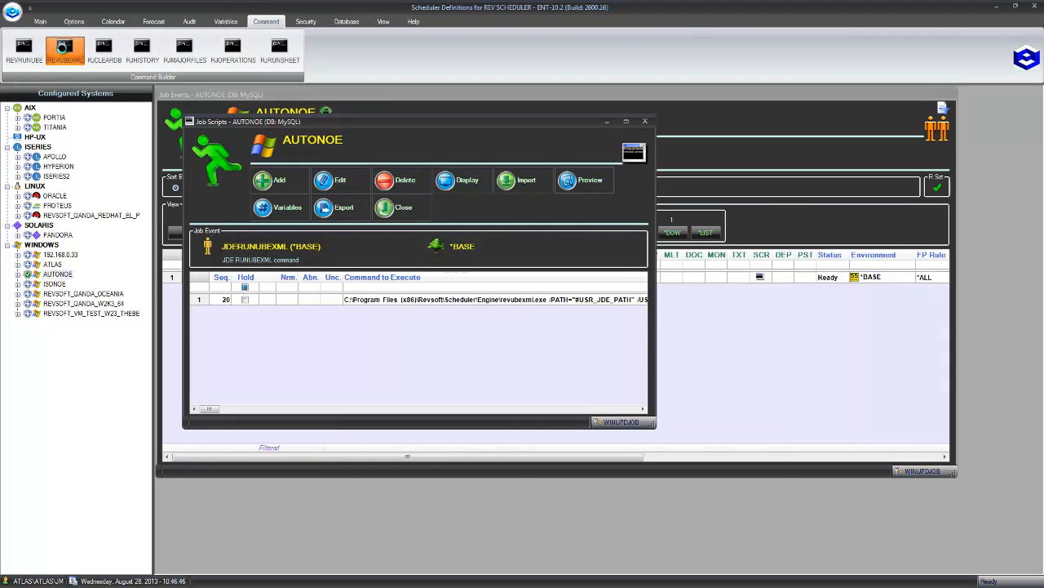
pyautogui.click(65, 51)
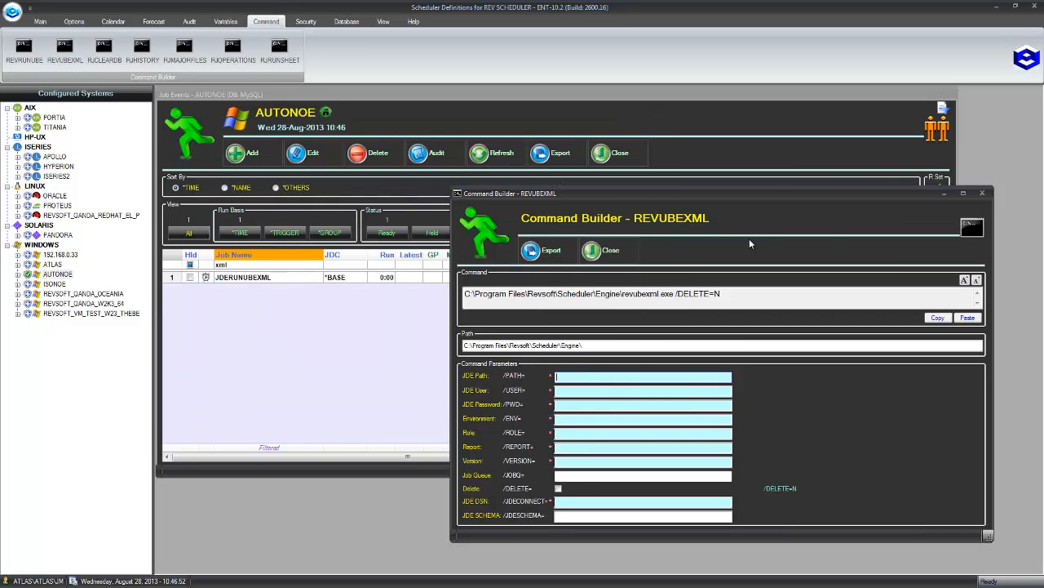
pyautogui.click(601, 250)
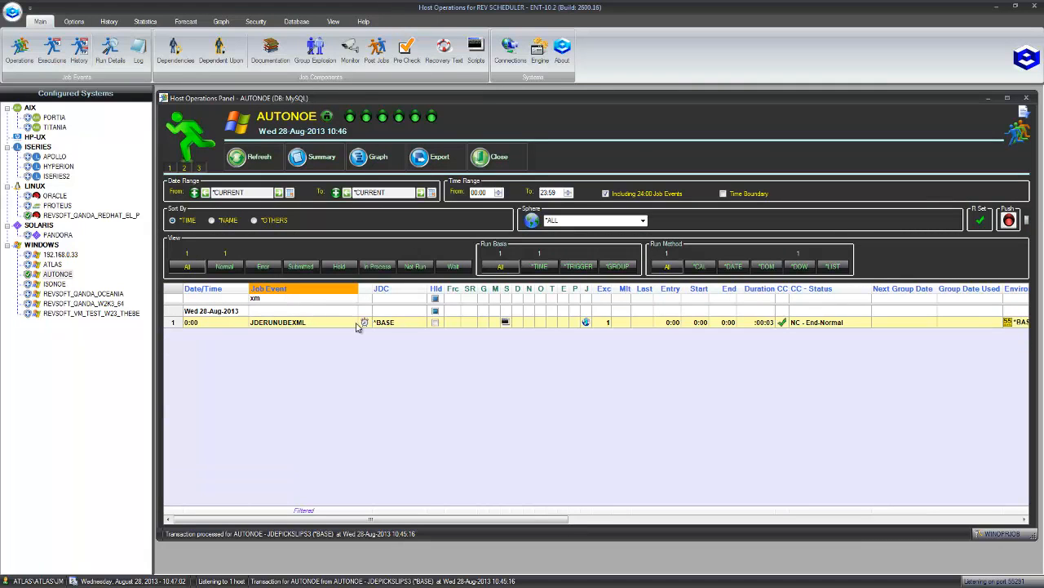
pyautogui.moveTo(588, 326)
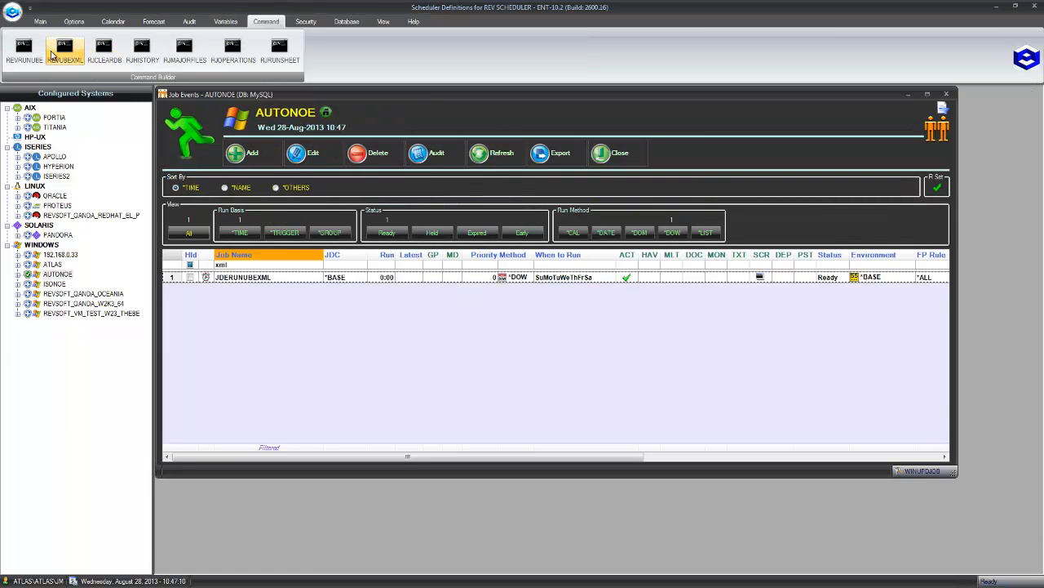
pyautogui.click(65, 49)
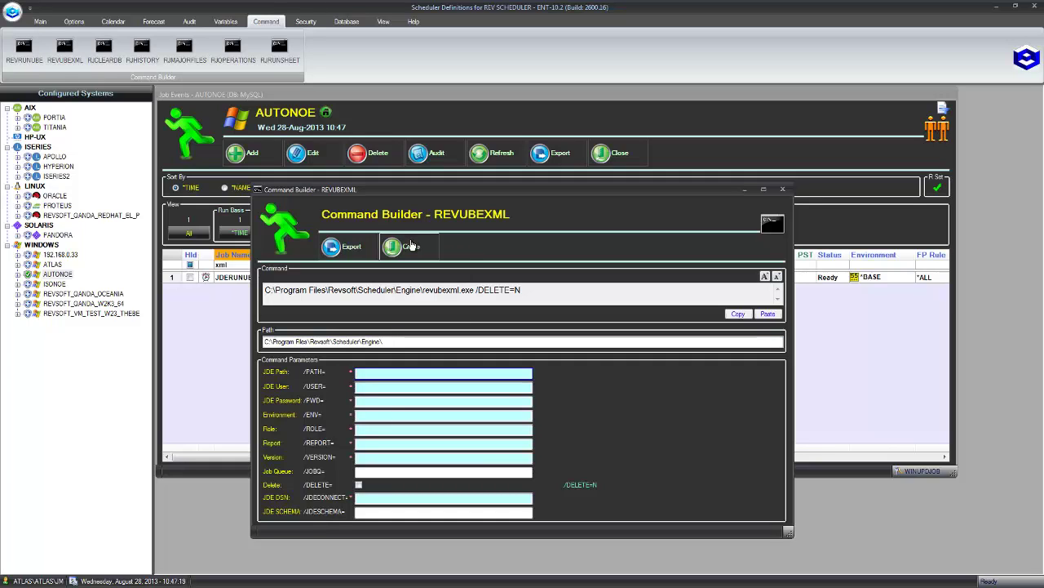
pyautogui.click(783, 189)
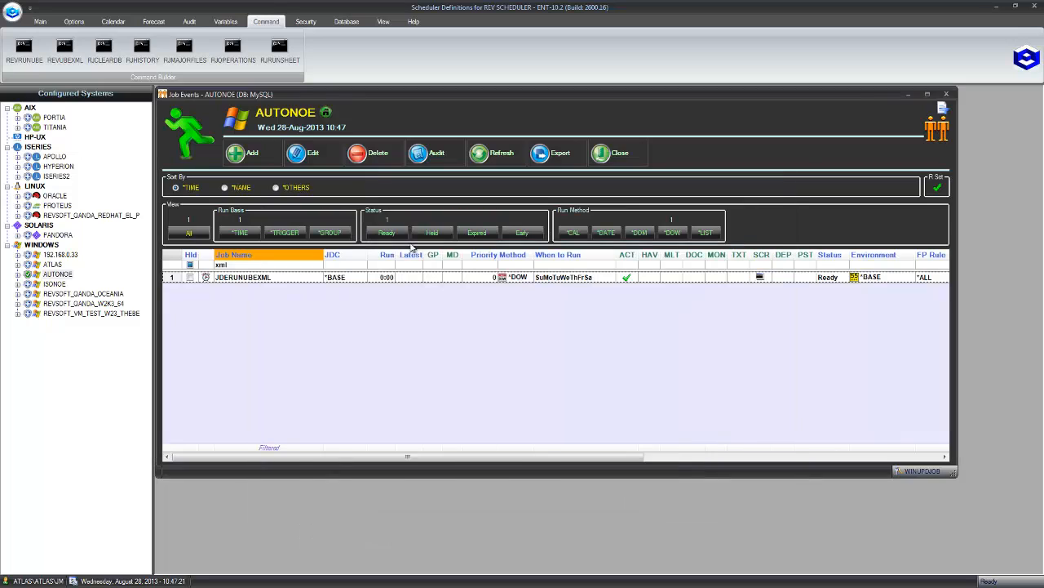
pyautogui.moveTo(444, 330)
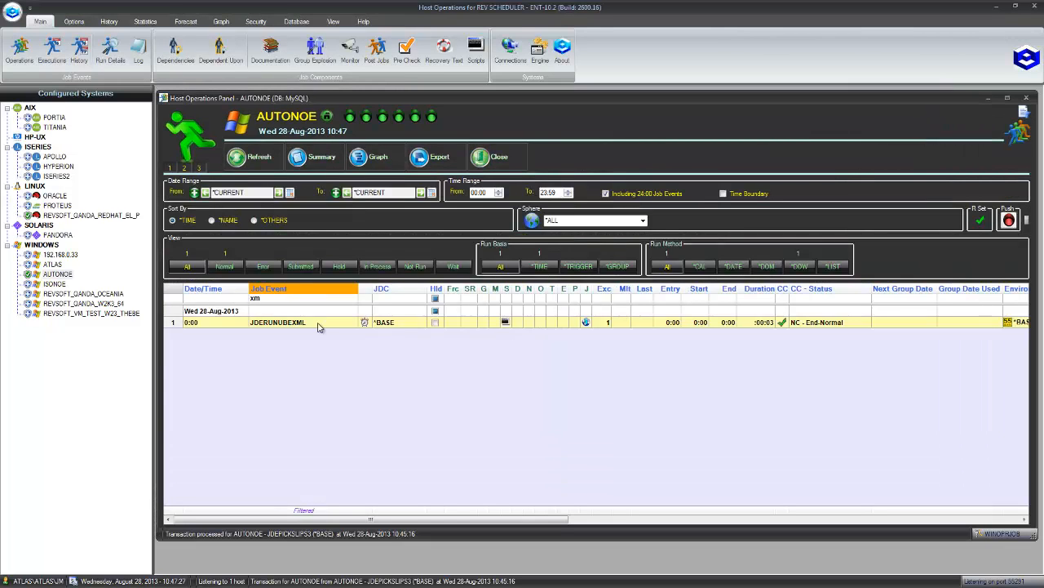
pyautogui.doubleClick(277, 321)
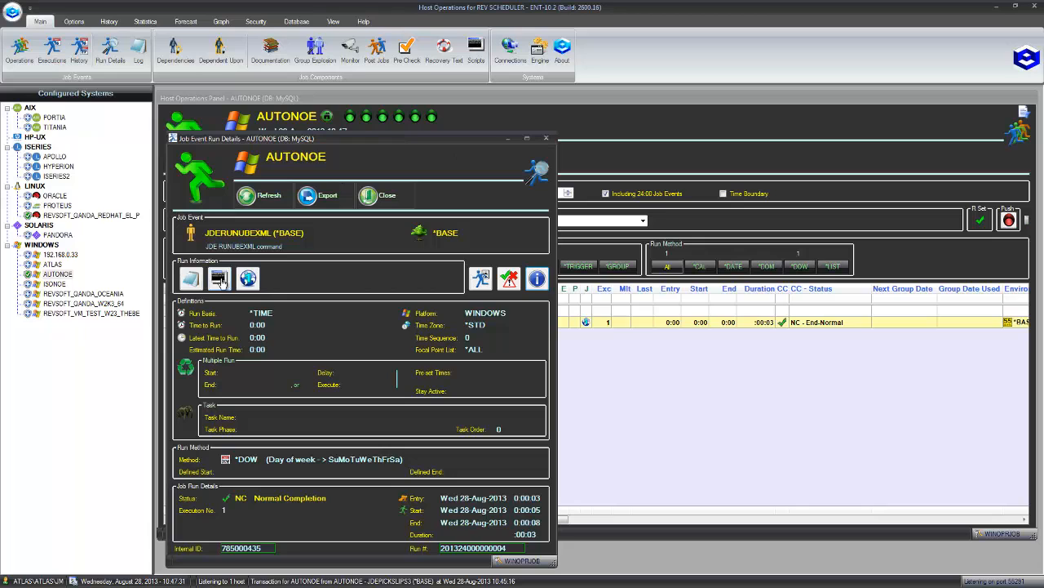
pyautogui.click(219, 277)
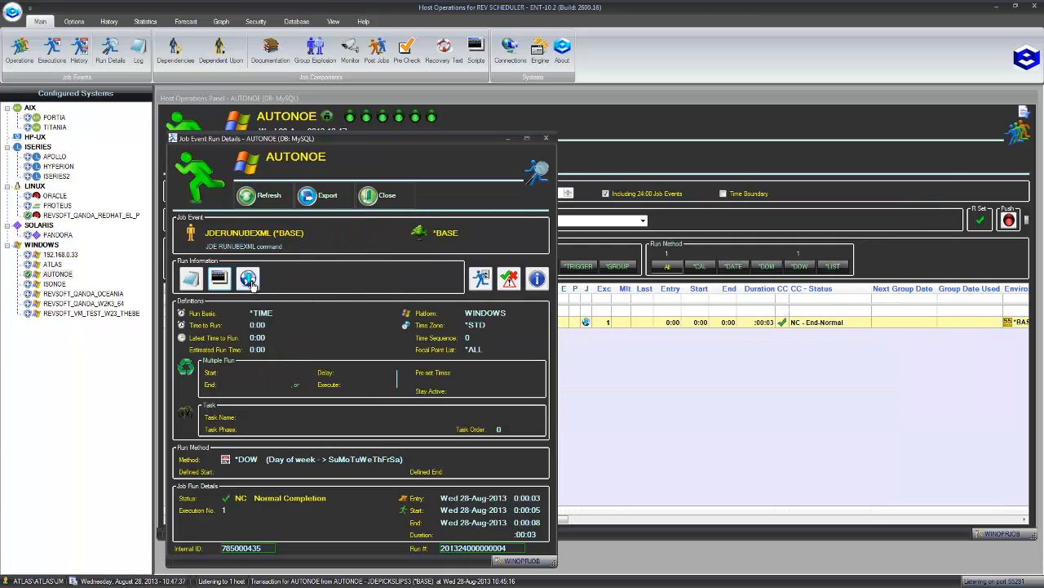
pyautogui.click(248, 277)
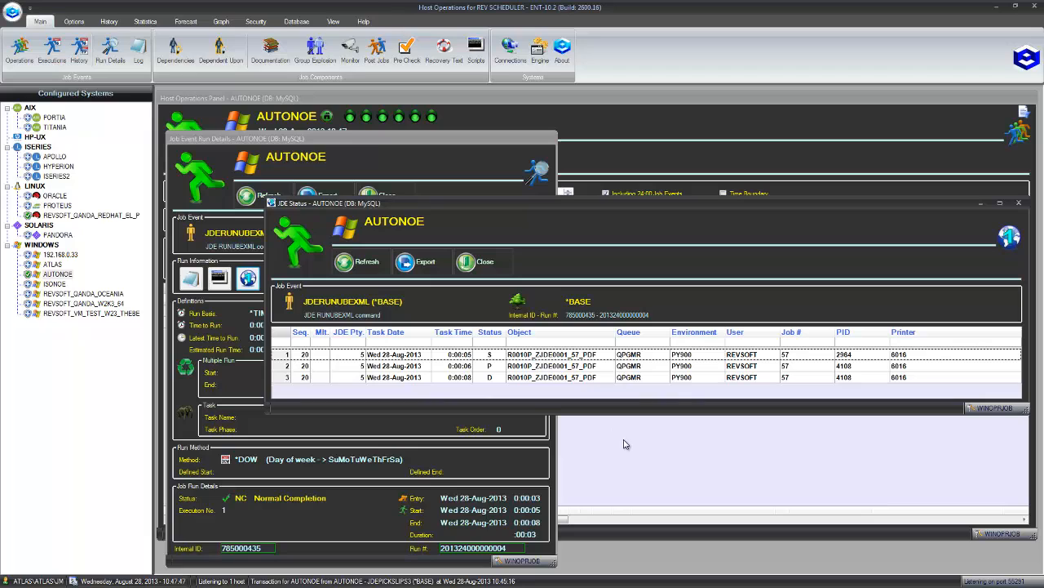
pyautogui.moveTo(488, 367)
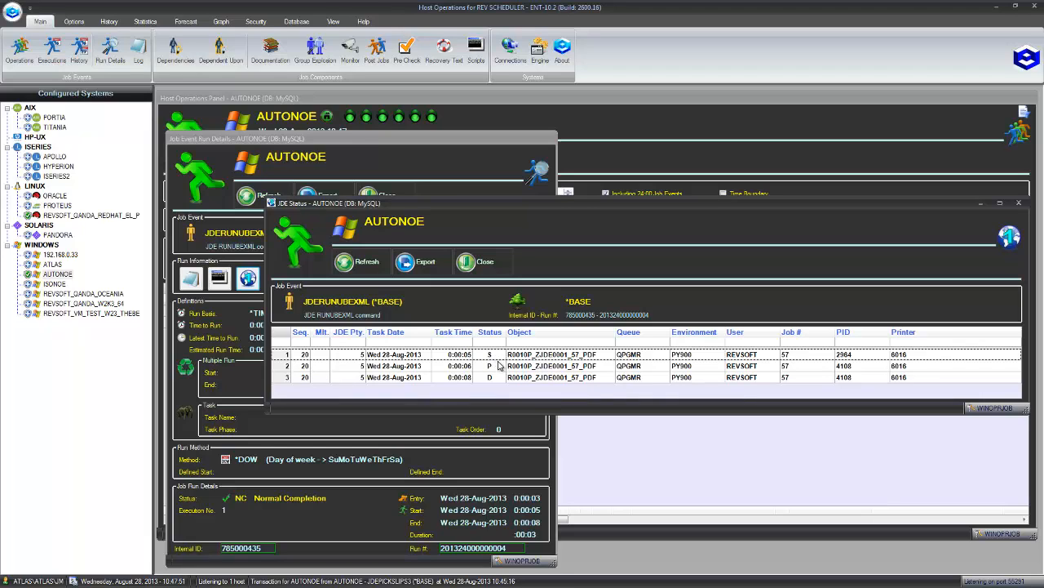
pyautogui.moveTo(496, 391)
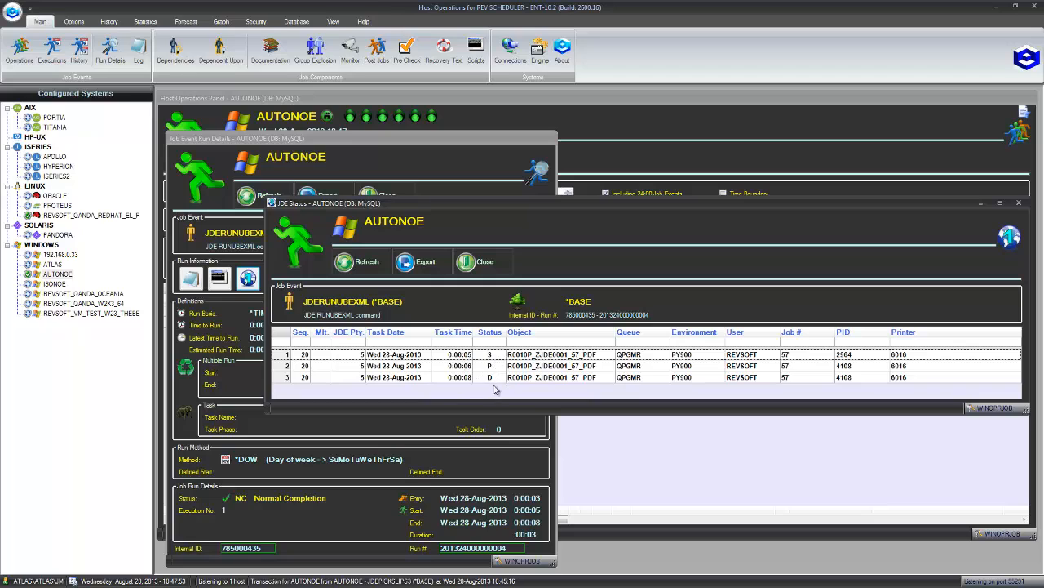
pyautogui.moveTo(852, 369)
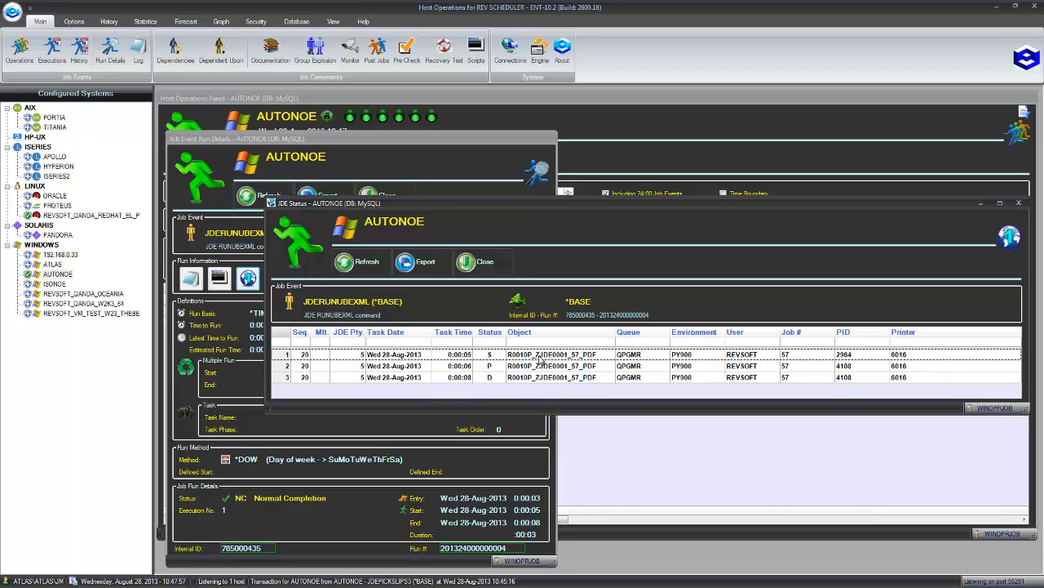
pyautogui.moveTo(852, 367)
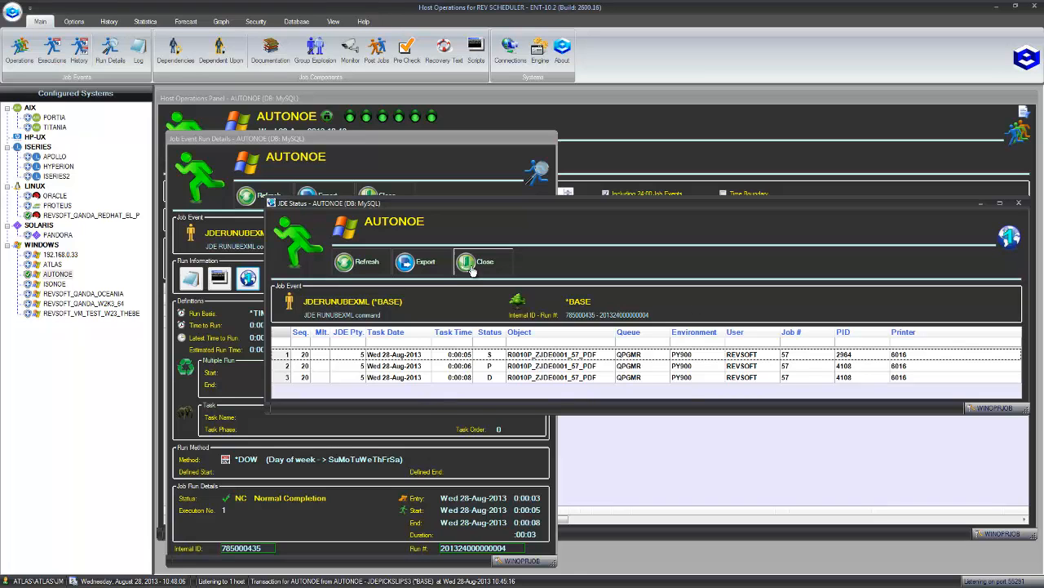
pyautogui.click(476, 261)
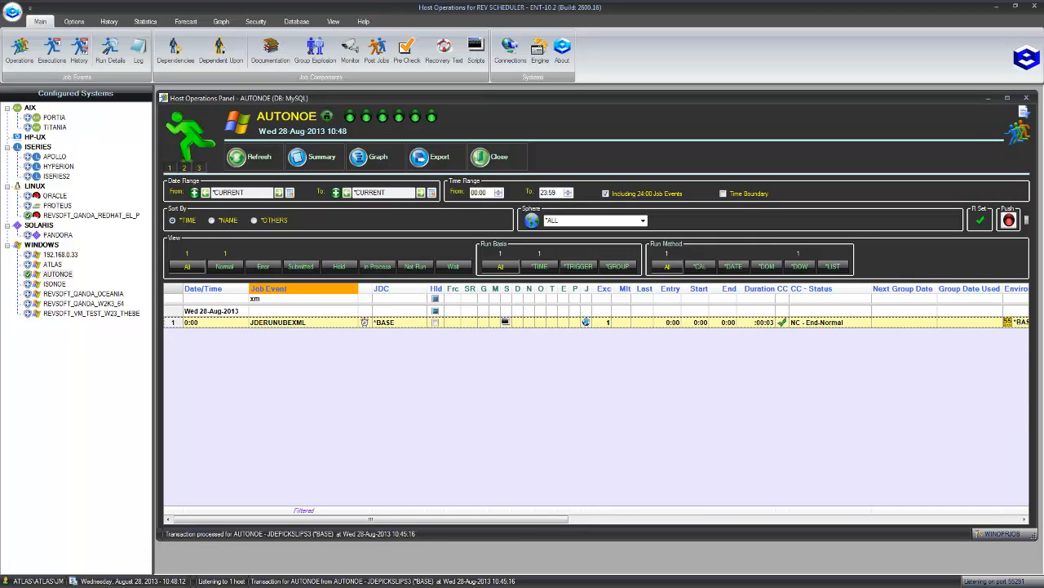
# - In the Enterprise Operations Panel for REVSOFT_LAB_01, view the JDERUNUBEXML run's JDE status and run details
pyautogui.click(59, 166)
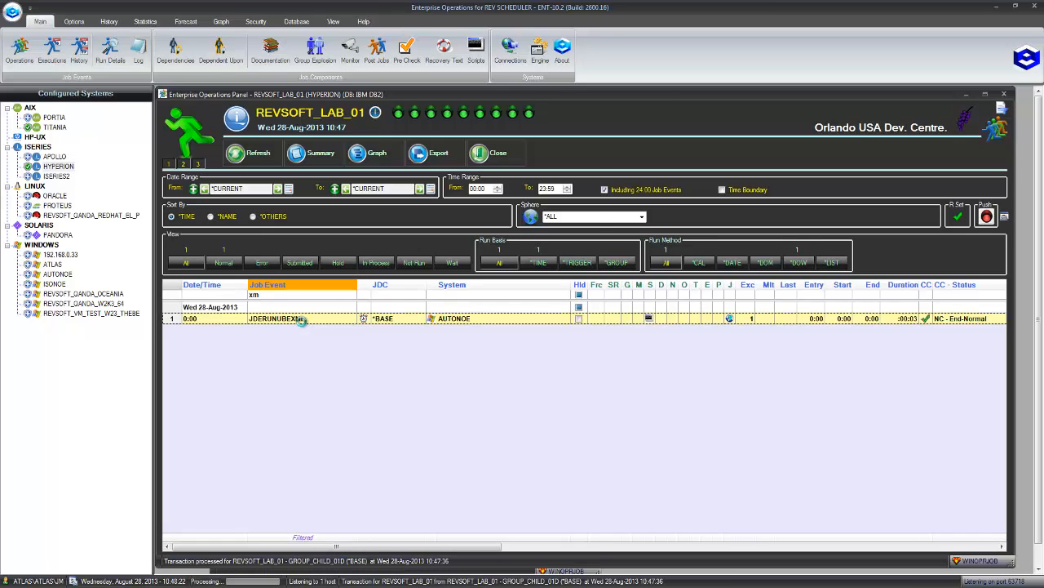
pyautogui.doubleClick(271, 319)
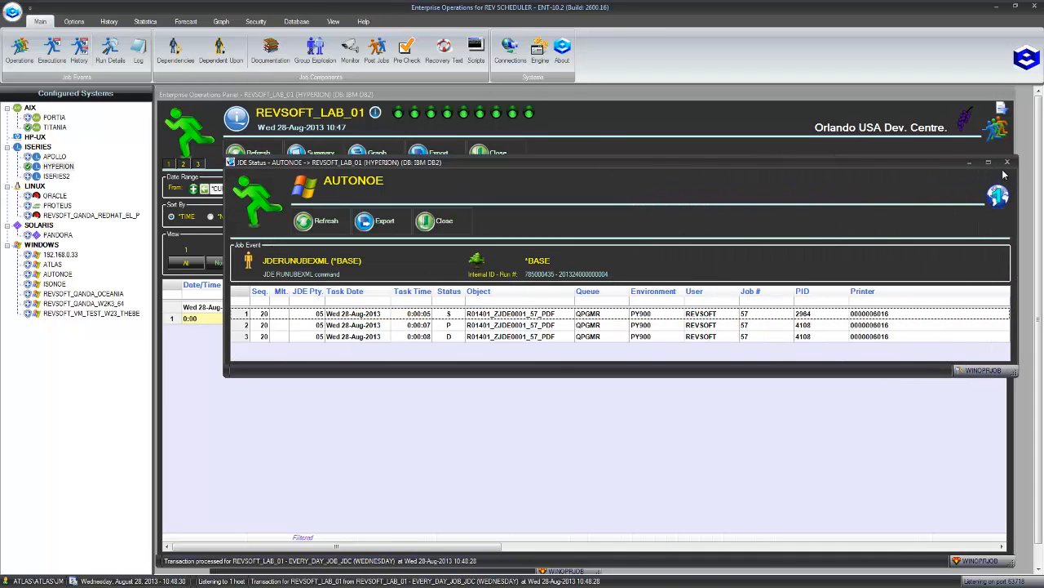
pyautogui.click(434, 220)
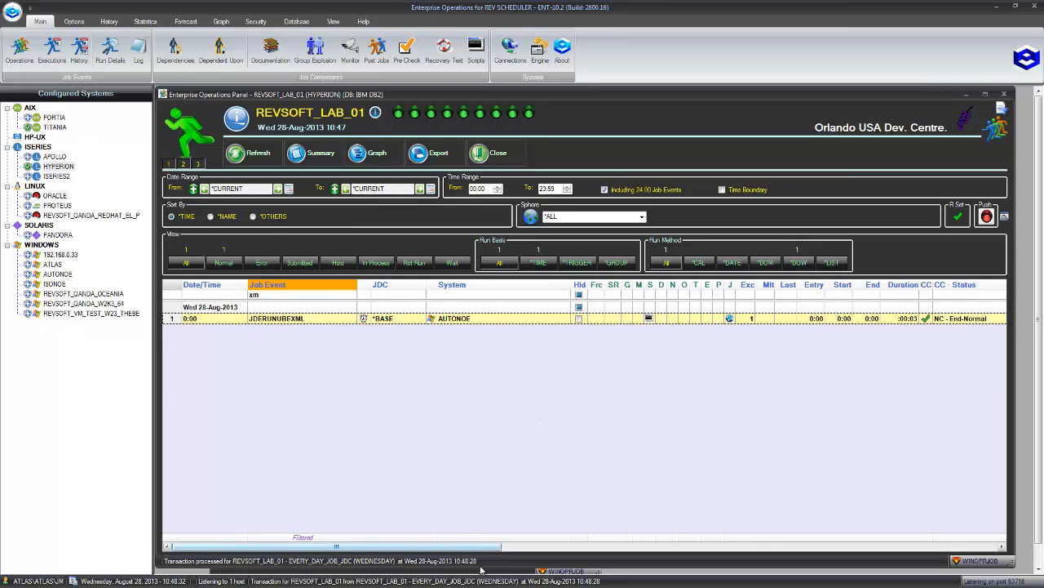
pyautogui.doubleClick(276, 318)
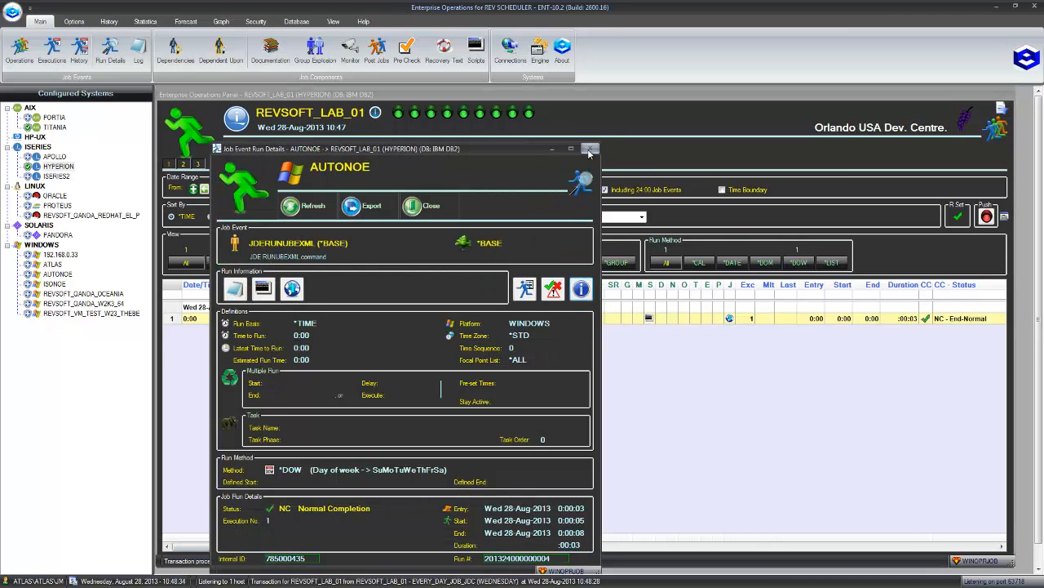
pyautogui.click(590, 148)
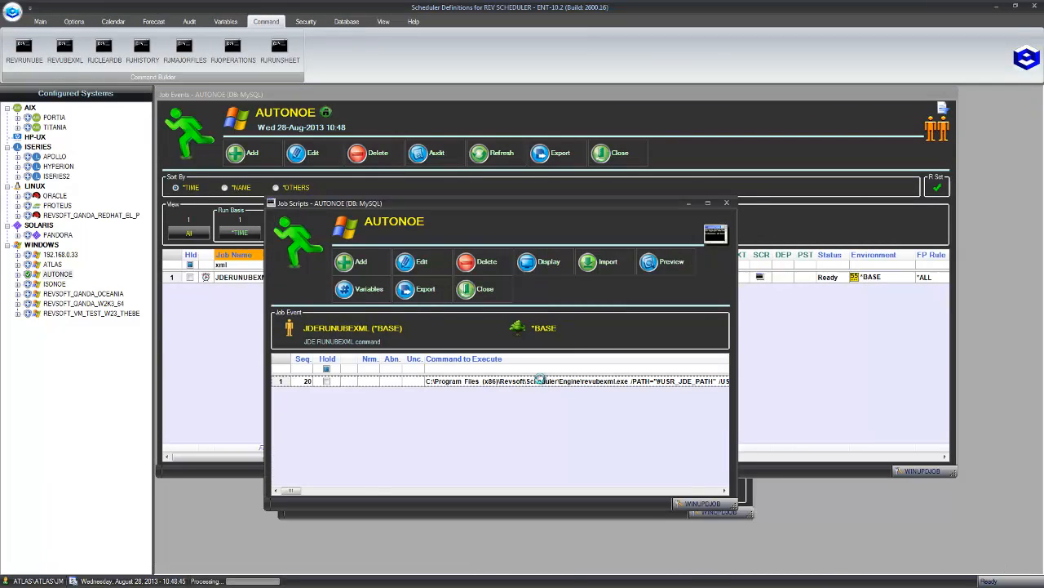
# - Close the Job Scripts window, leaving JDERUNUBEXML shown as Ready in AUTONOE Job Events
pyautogui.click(421, 261)
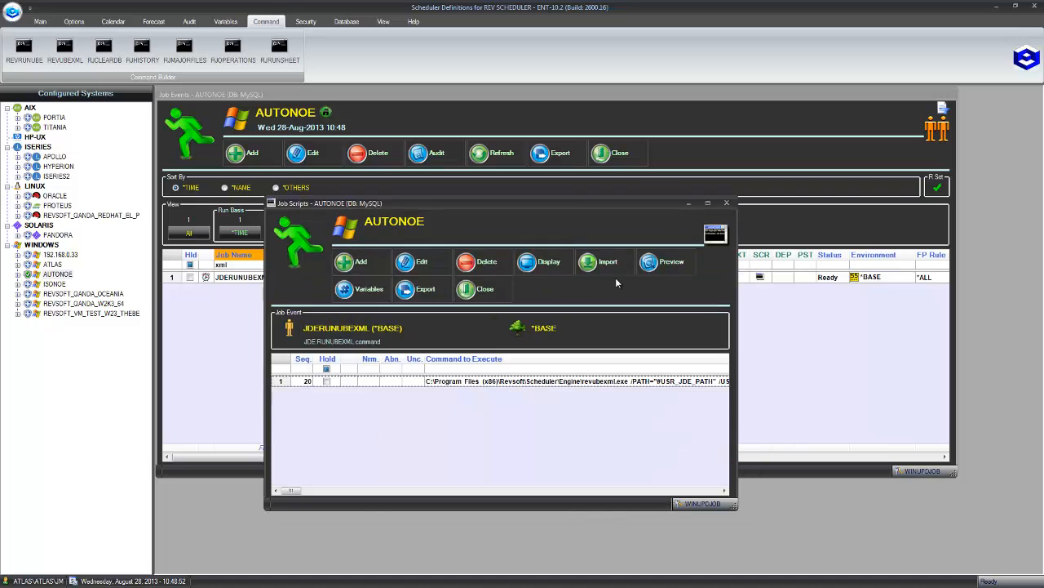
pyautogui.click(487, 287)
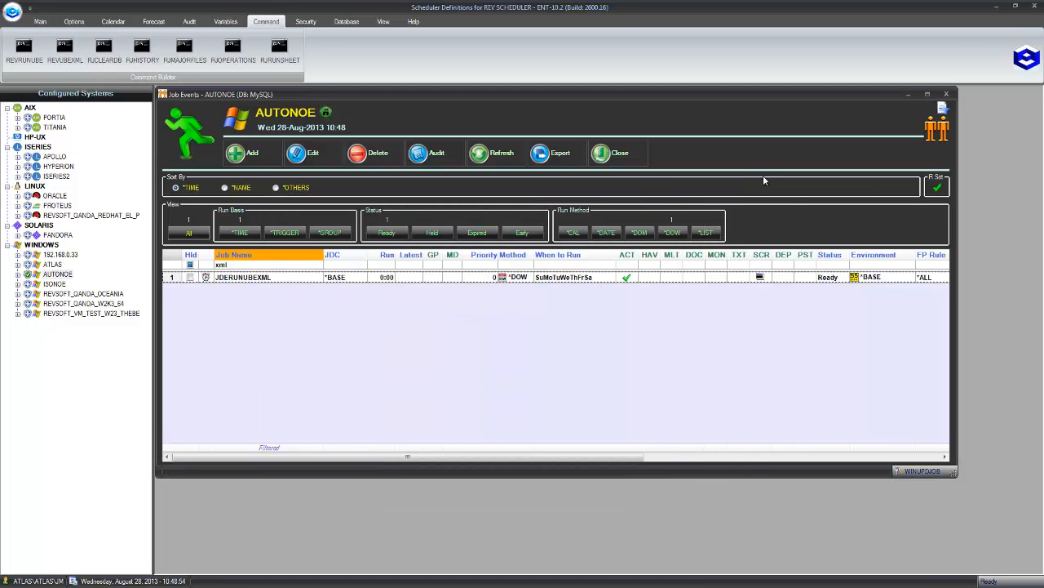